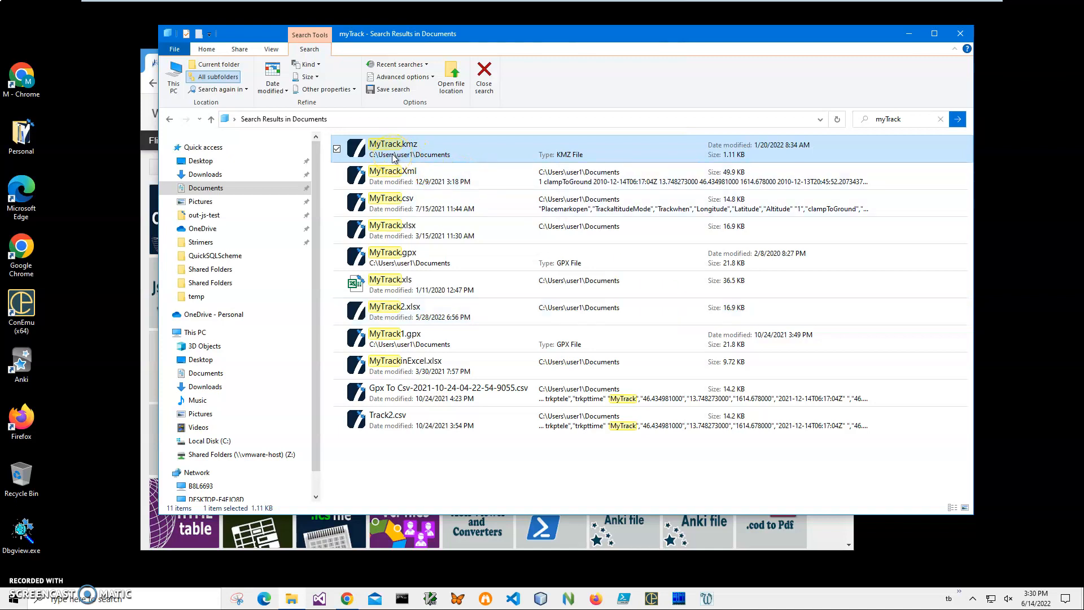
# - Open MyTrack.kmz from the Documents search results in Kmz Viewer
pyautogui.click(393, 153)
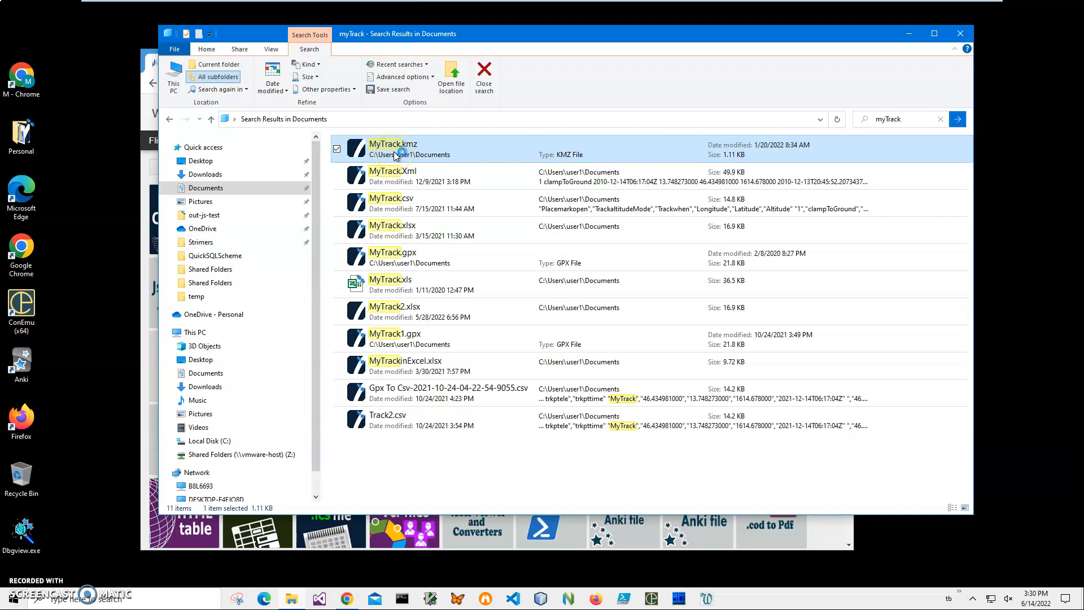
pyautogui.doubleClick(393, 144)
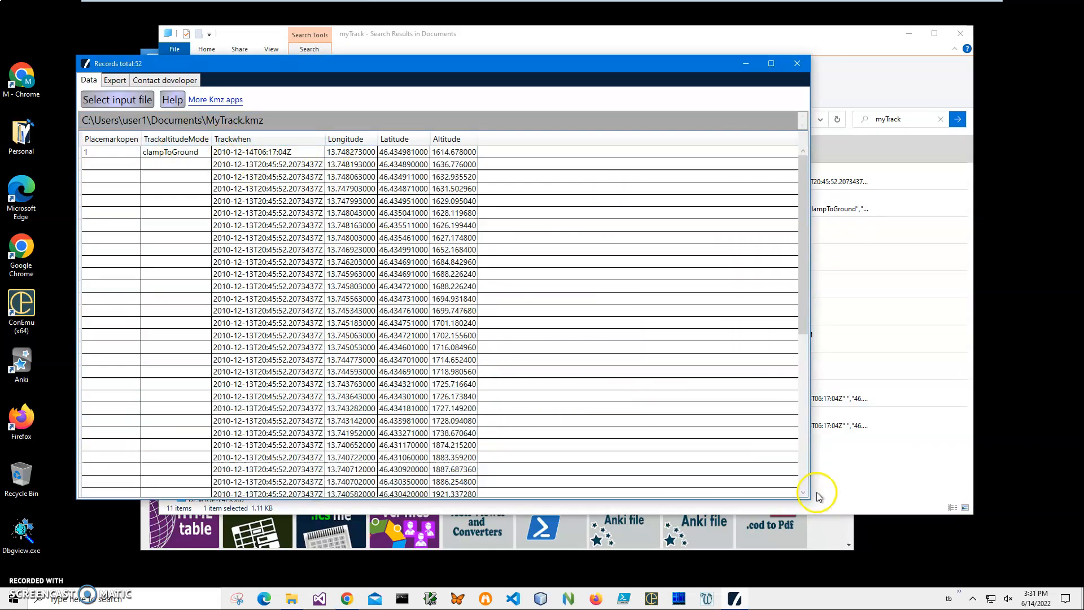
pyautogui.moveTo(811, 483)
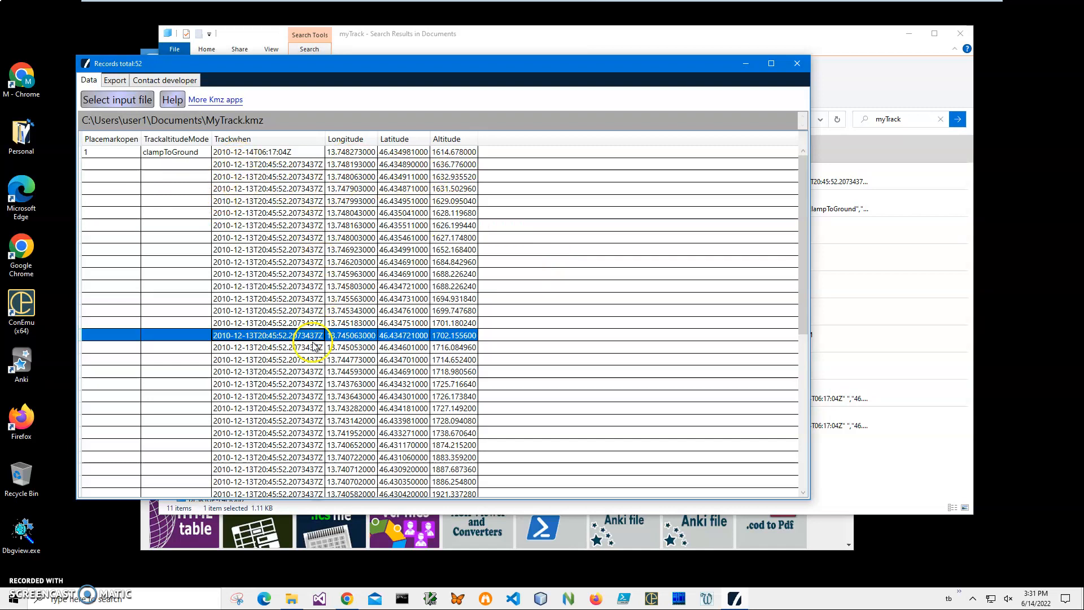
# - Scroll through the 52 track records of MyTrack.kmz in the Data table
pyautogui.scroll(-3)
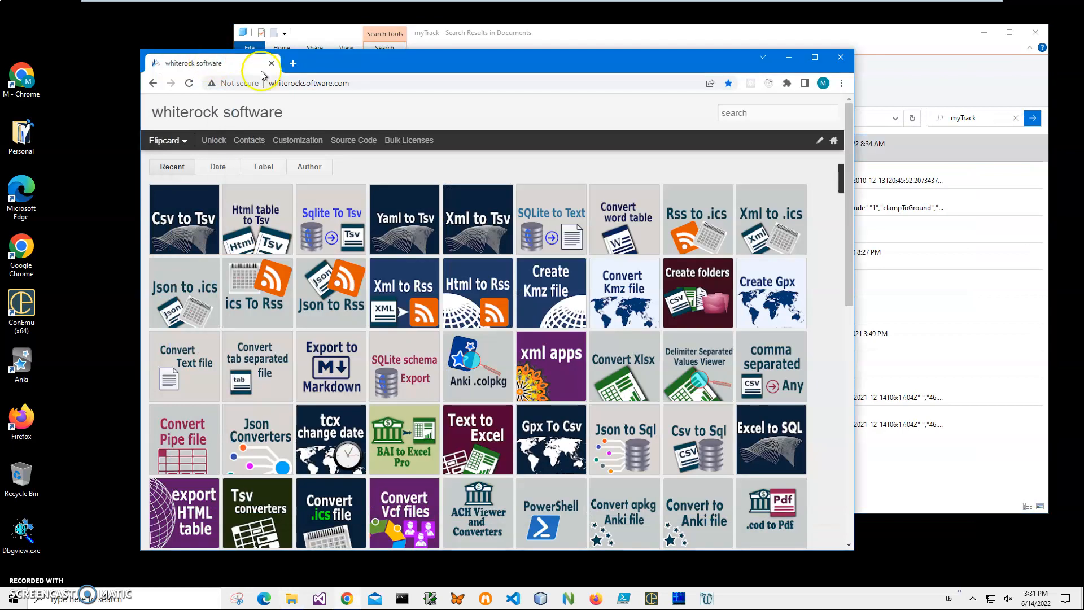
# - Search the site for 'kmz' and reach the Kmz to Gpx section of the Convert Kmz file article
pyautogui.click(759, 113)
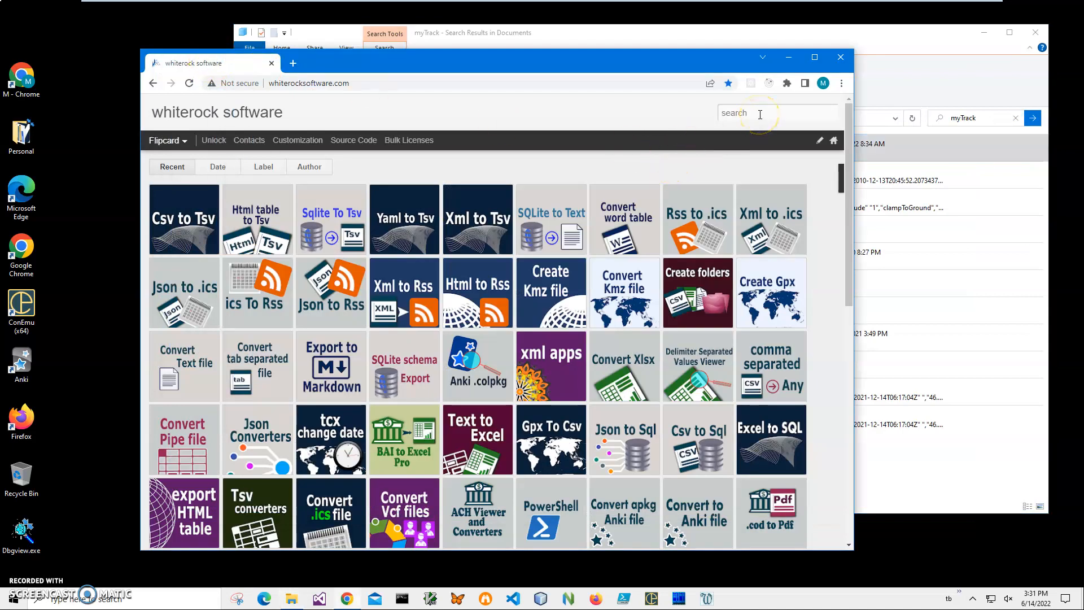
pyautogui.click(760, 113)
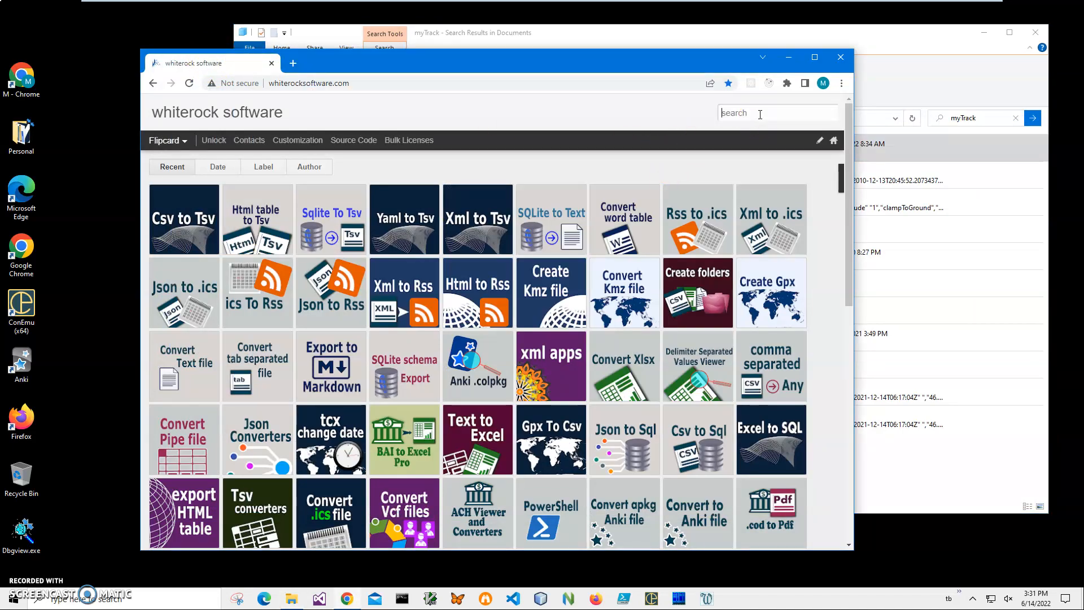
pyautogui.write('kmz')
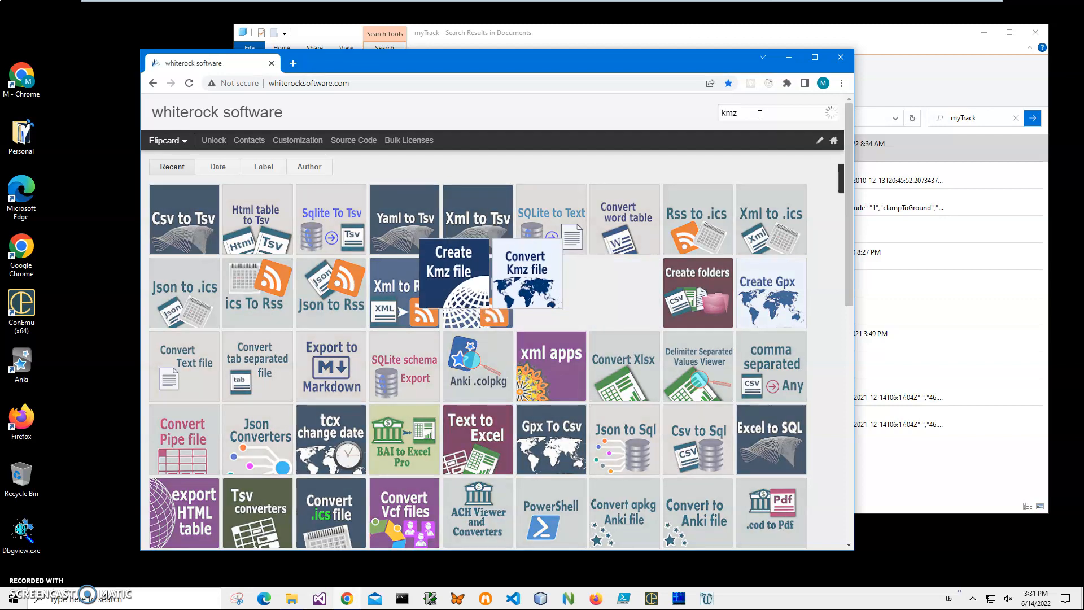
pyautogui.click(767, 113)
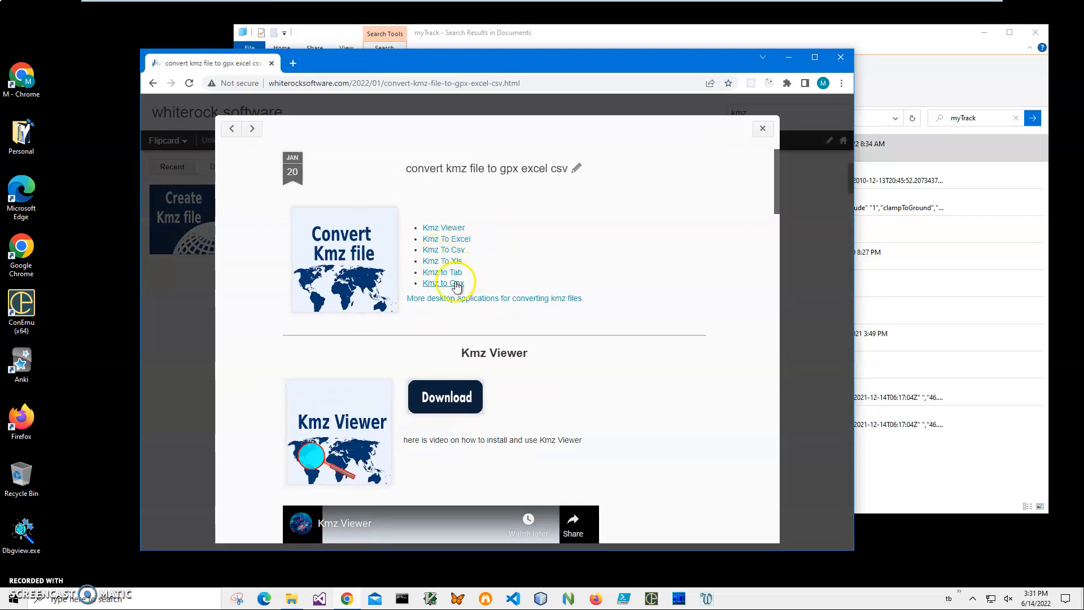
pyautogui.click(441, 282)
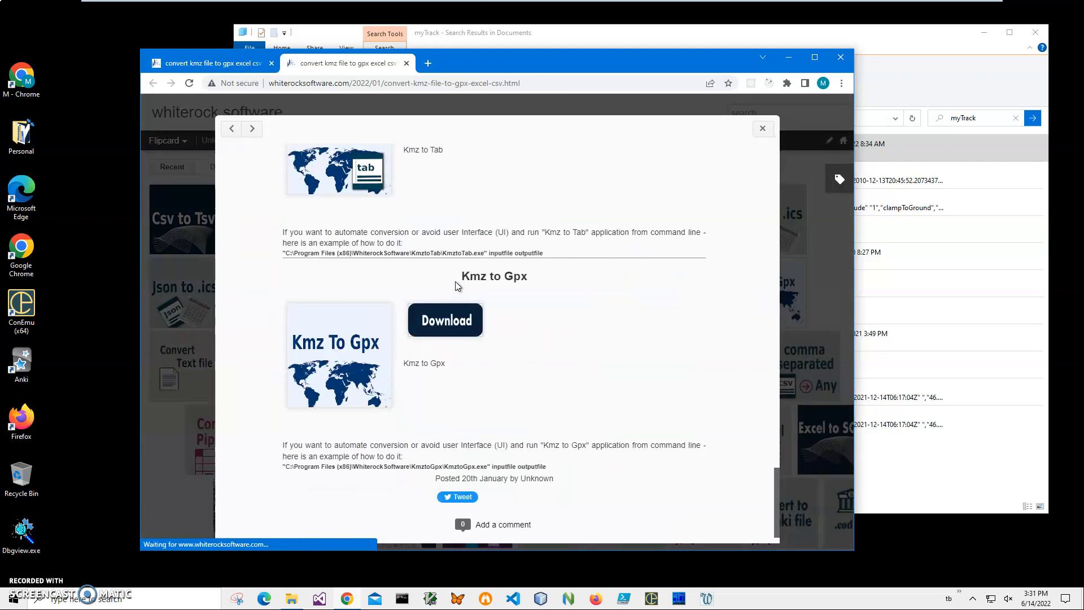
# - Download KmztoGpxSetup.zip and open the downloaded archive
pyautogui.click(445, 319)
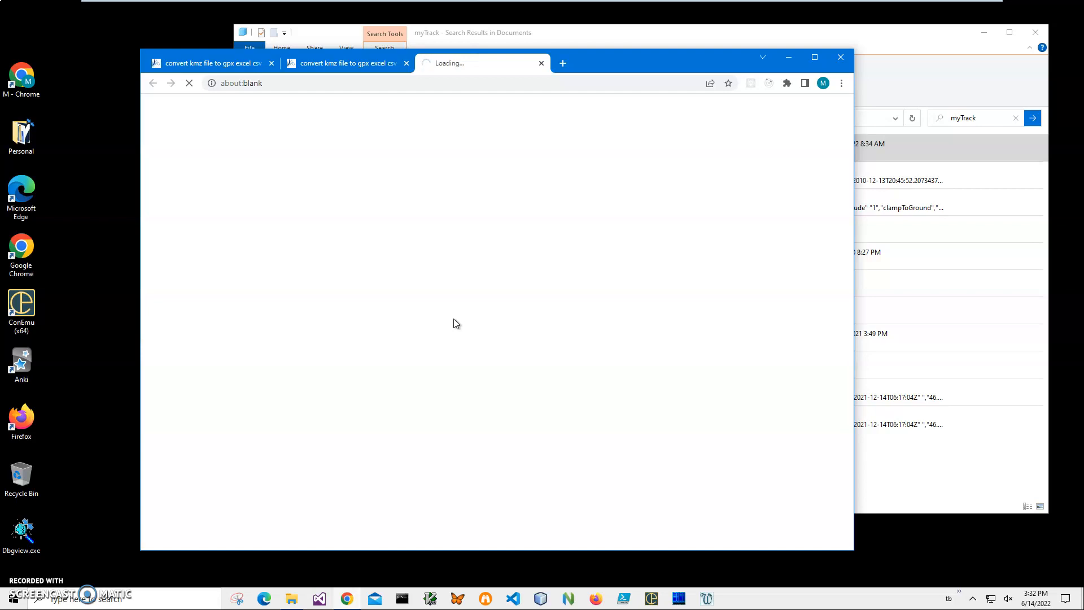
pyautogui.click(445, 320)
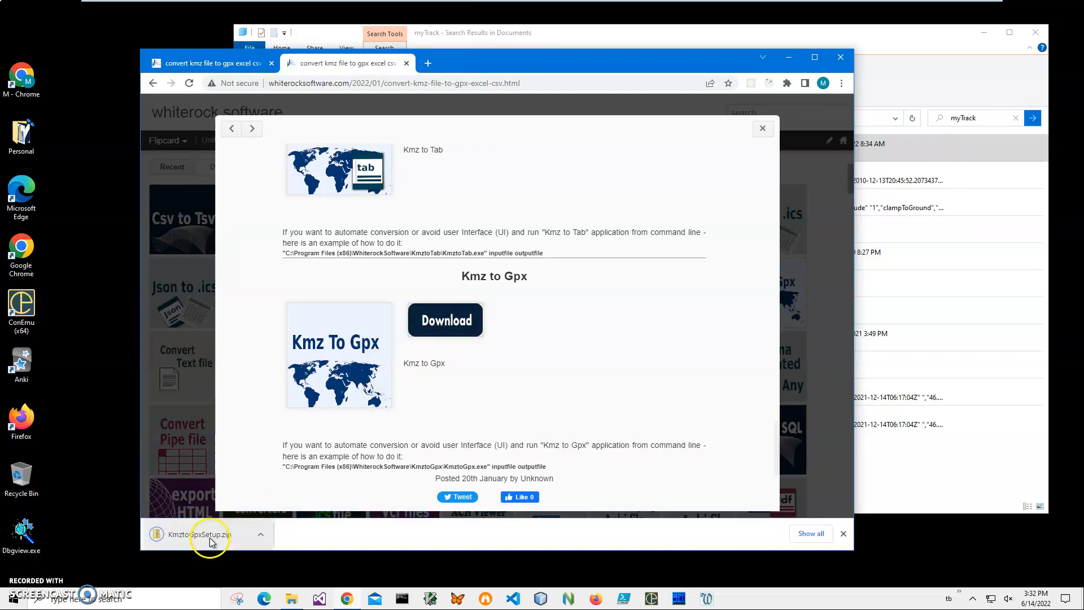
pyautogui.click(203, 535)
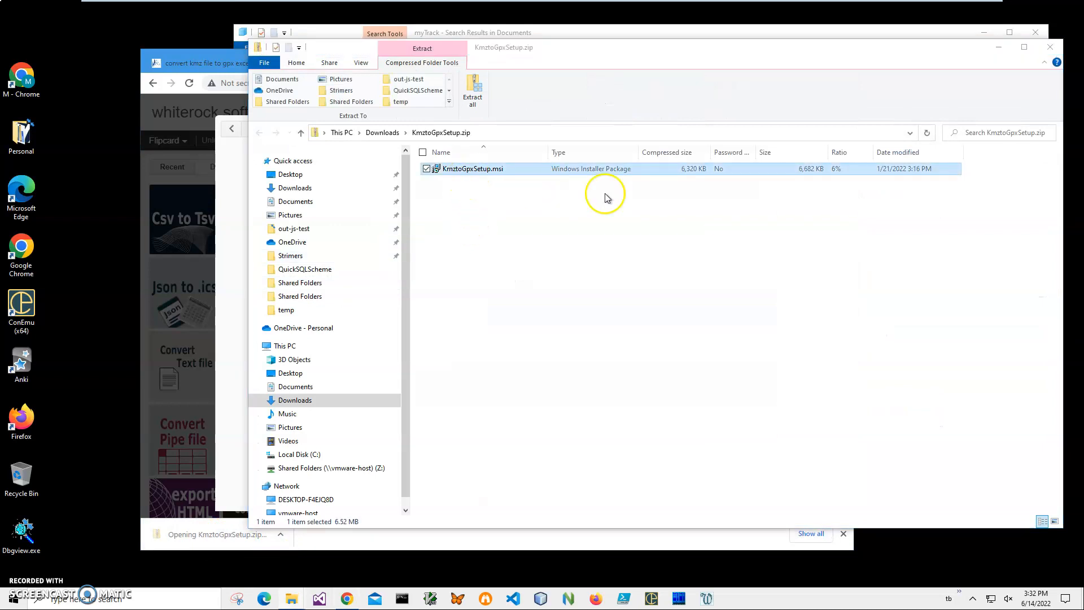
# - Run KmztoGpxSetup.msi past the SmartScreen warning and complete the installation
pyautogui.doubleClick(472, 168)
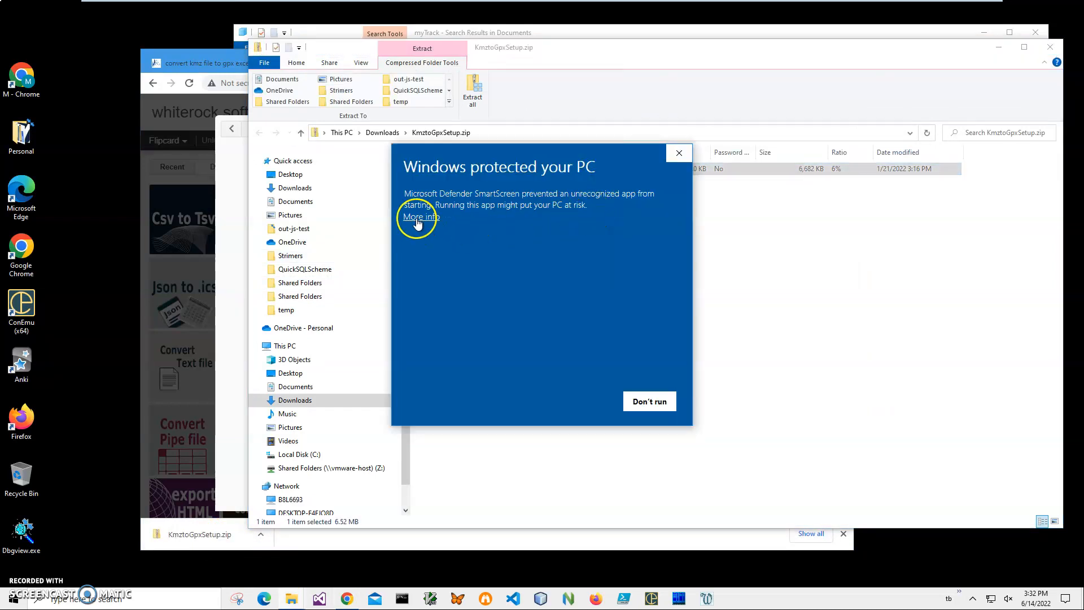
pyautogui.click(420, 217)
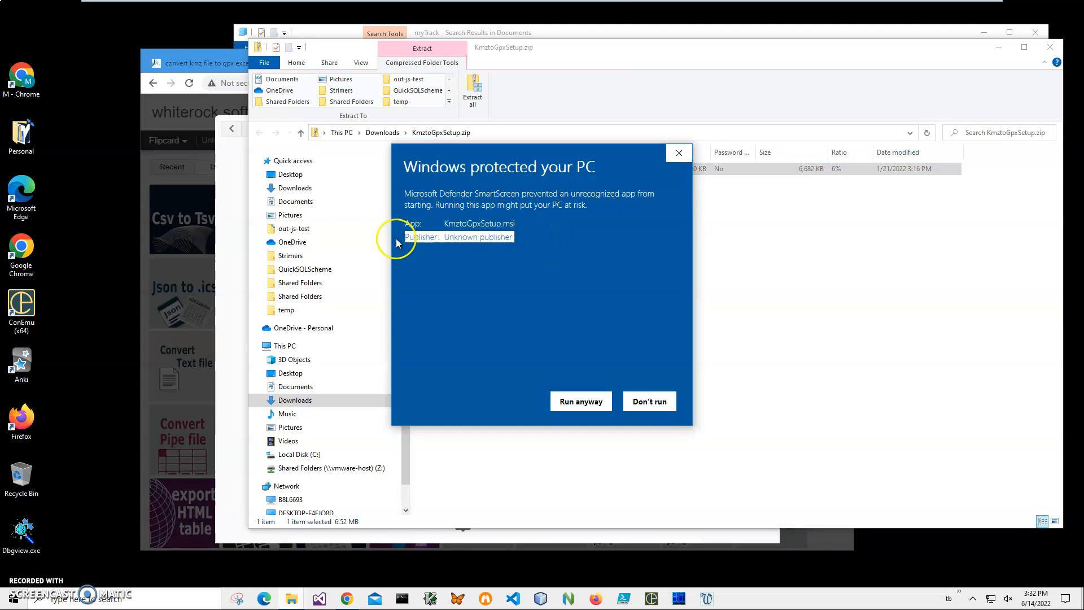
pyautogui.click(581, 402)
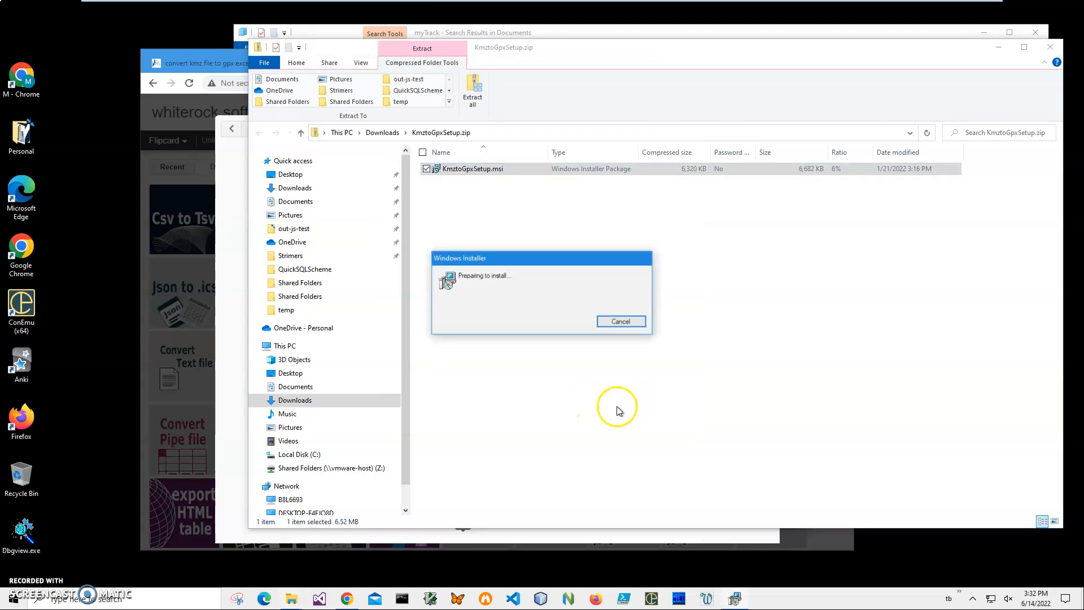
pyautogui.click(621, 321)
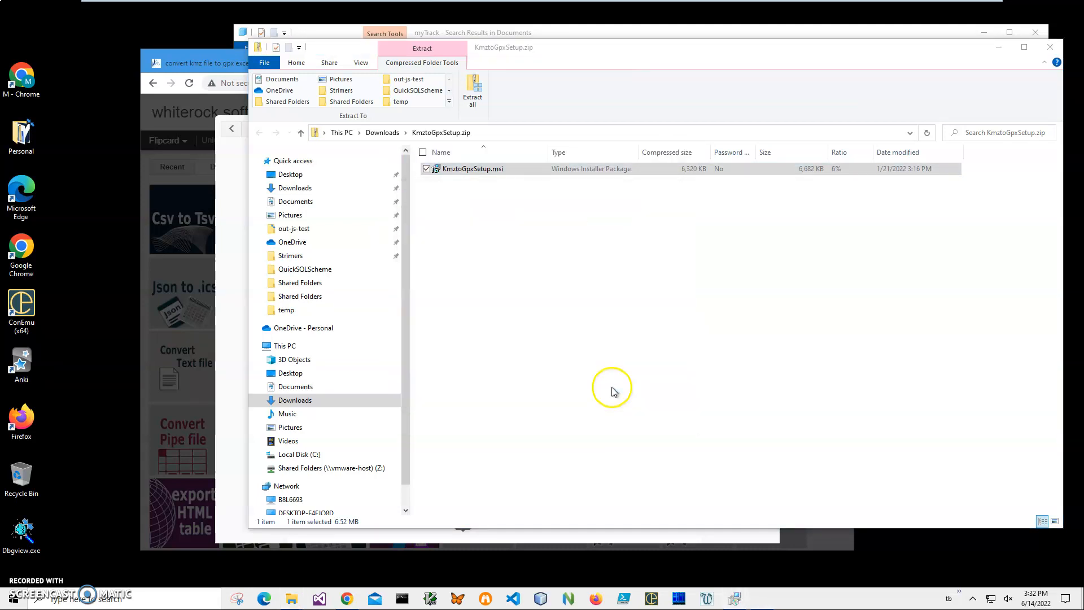
pyautogui.doubleClick(471, 168)
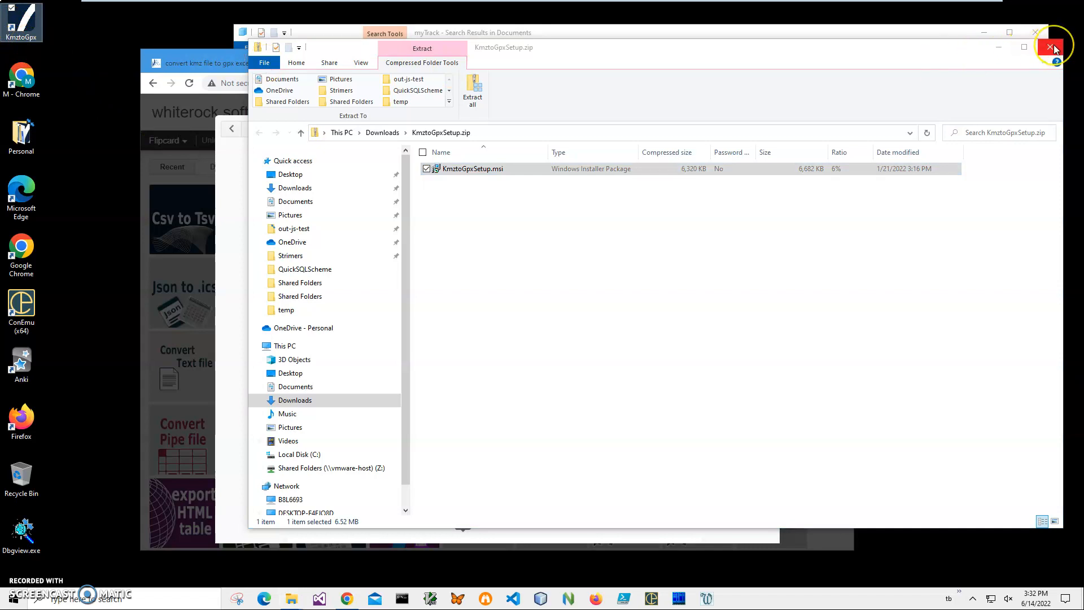
# - Close the zip archive, the search results window and the browser
pyautogui.click(1050, 48)
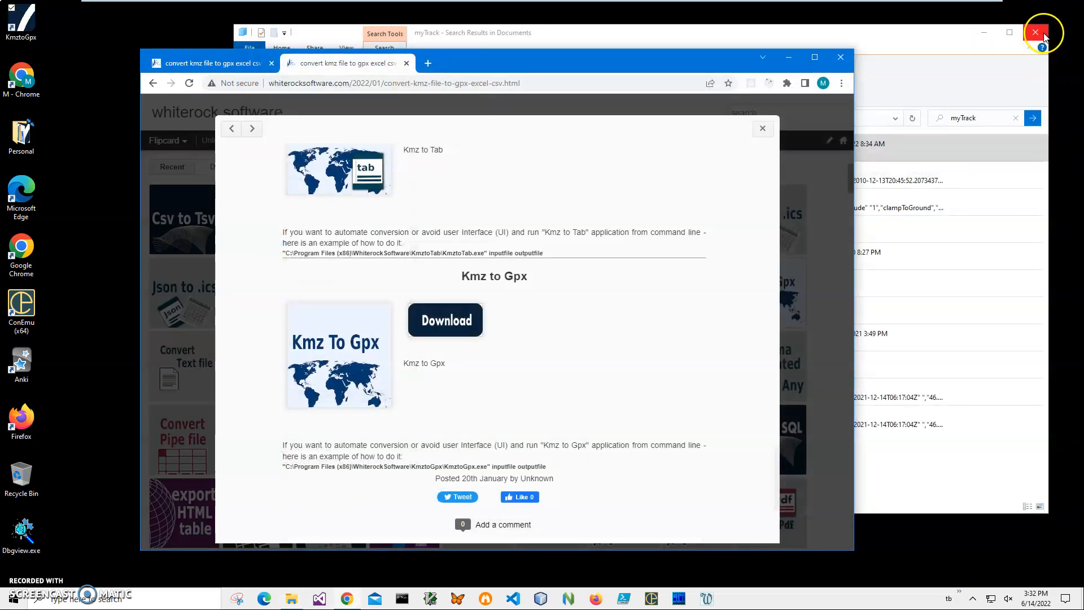
pyautogui.click(1034, 32)
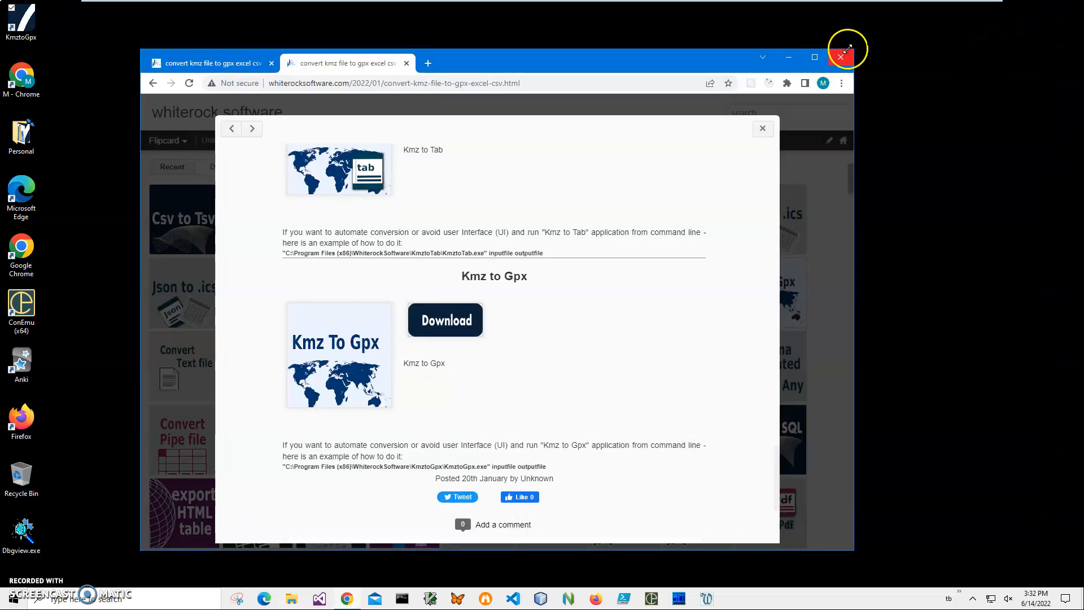
pyautogui.click(840, 56)
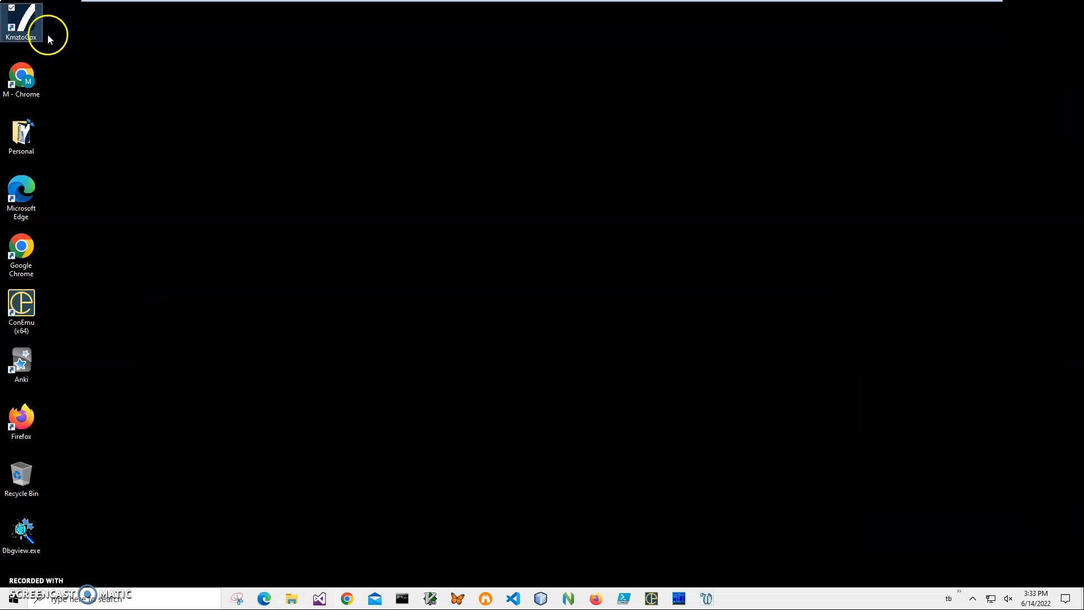
# - Launch Kmz to Gpx and load MyTrack.kmz from Documents as the input file
pyautogui.doubleClick(22, 17)
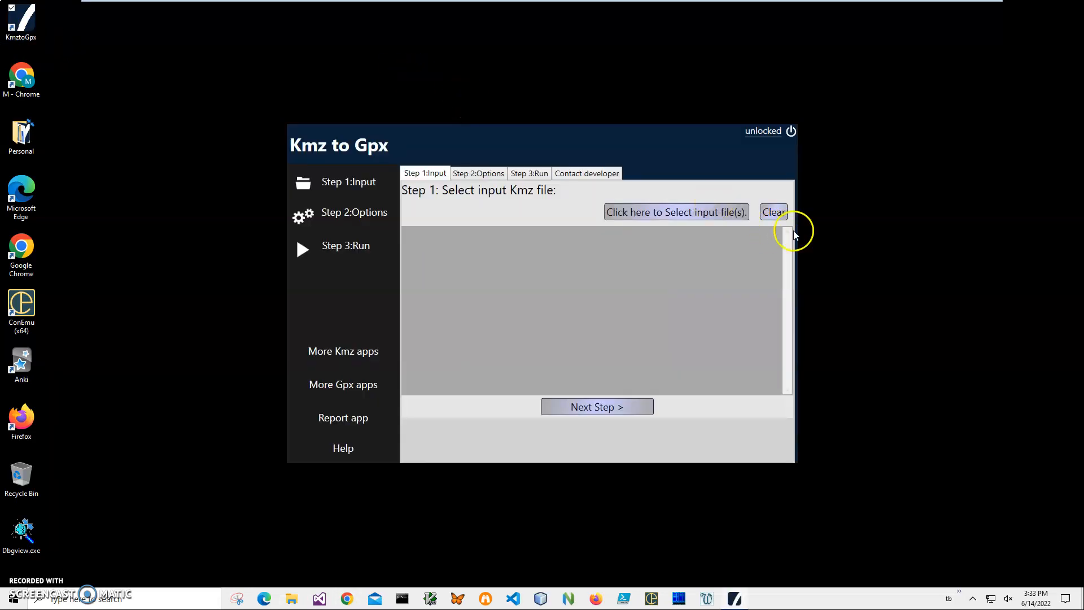
pyautogui.moveTo(644, 230)
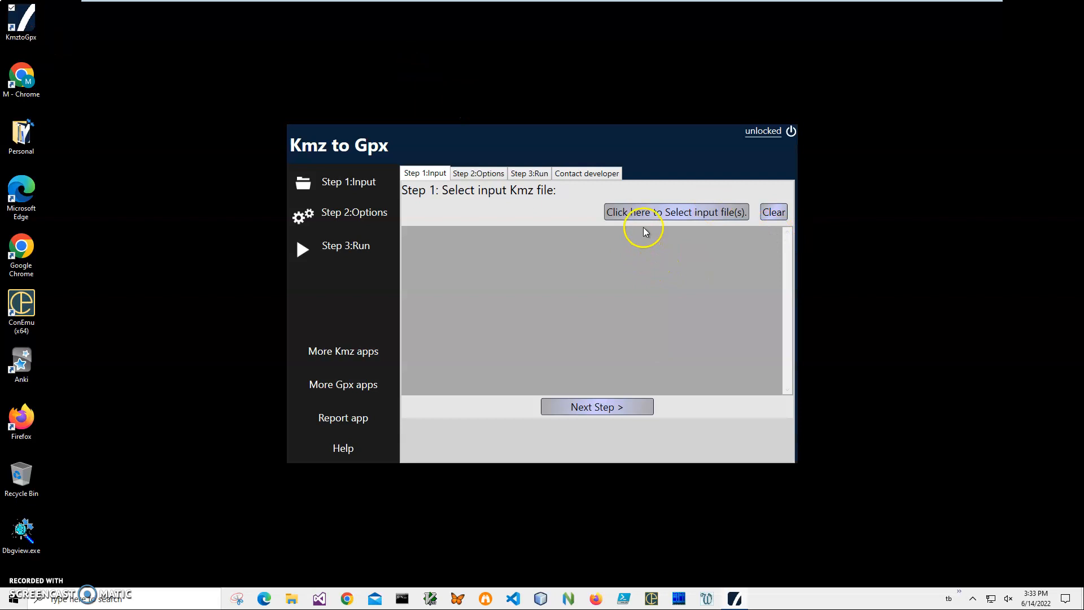
pyautogui.click(675, 213)
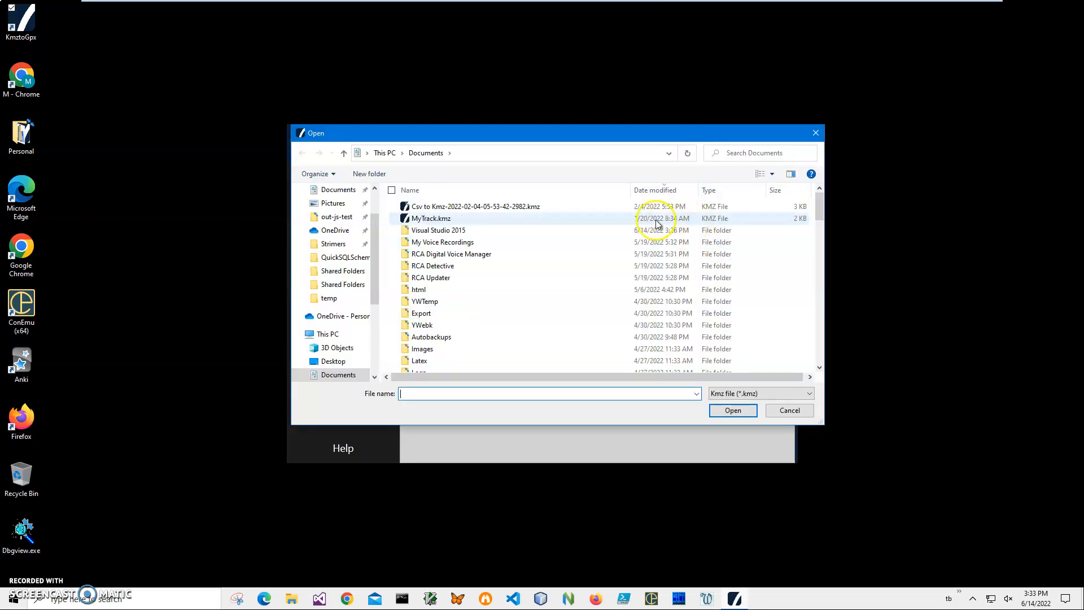
pyautogui.click(431, 219)
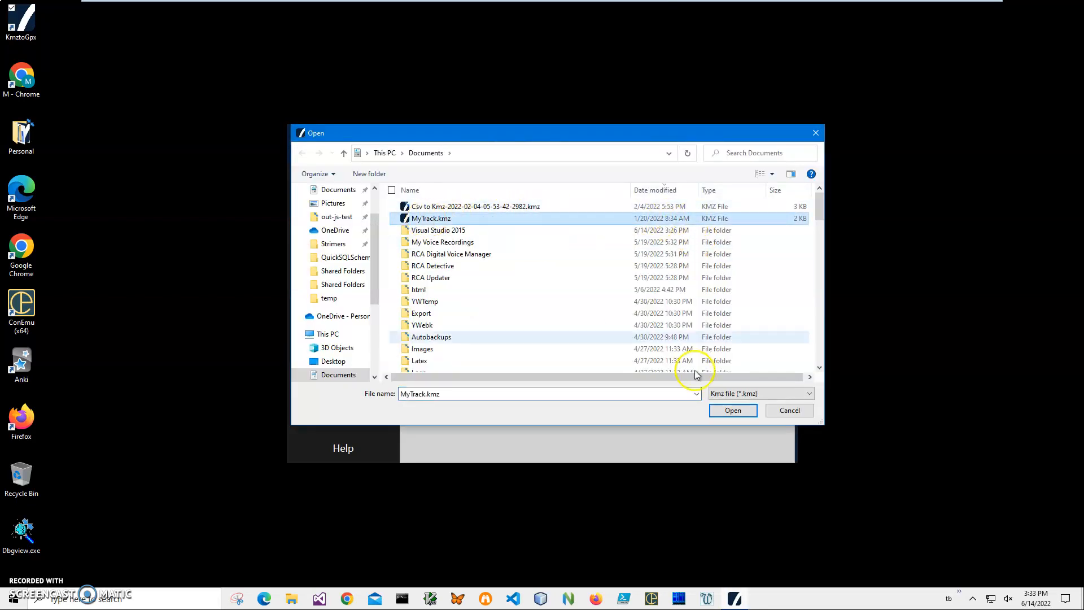
pyautogui.click(732, 409)
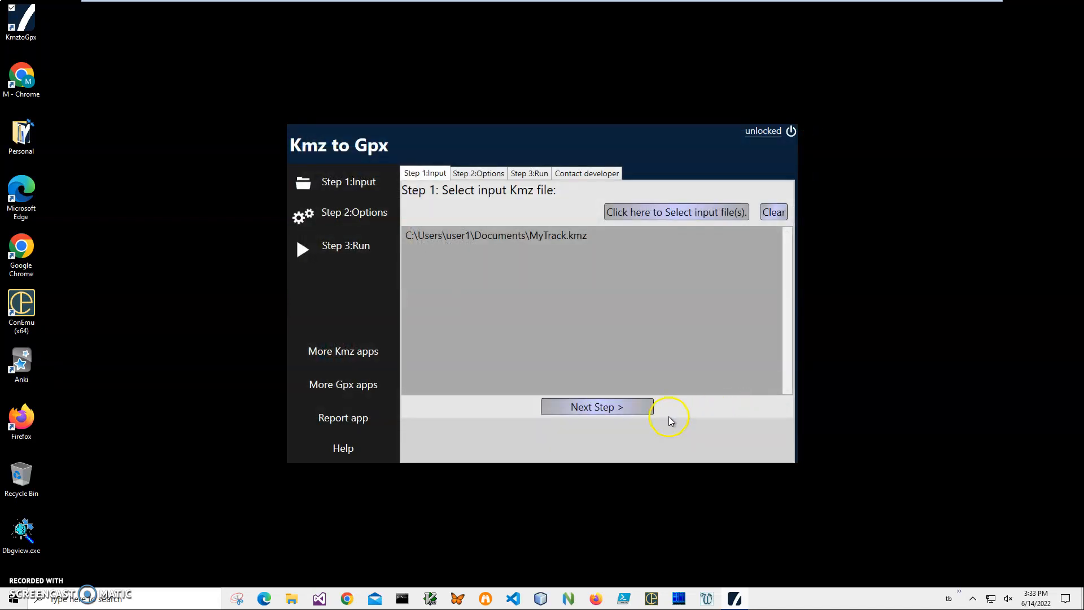
# - Advance through the conversion options to the save step
pyautogui.click(596, 406)
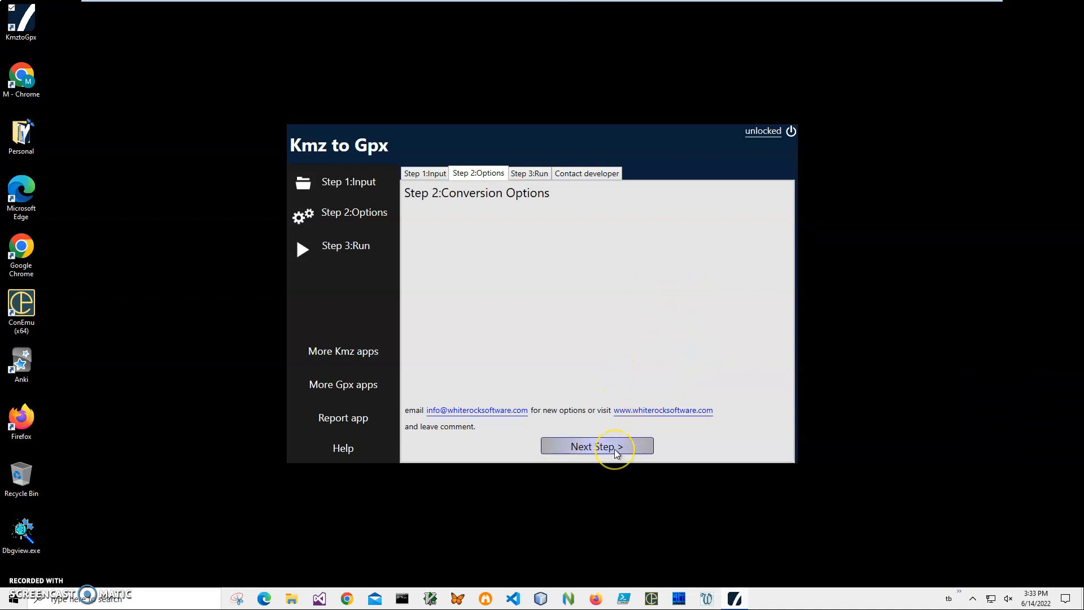
pyautogui.click(596, 446)
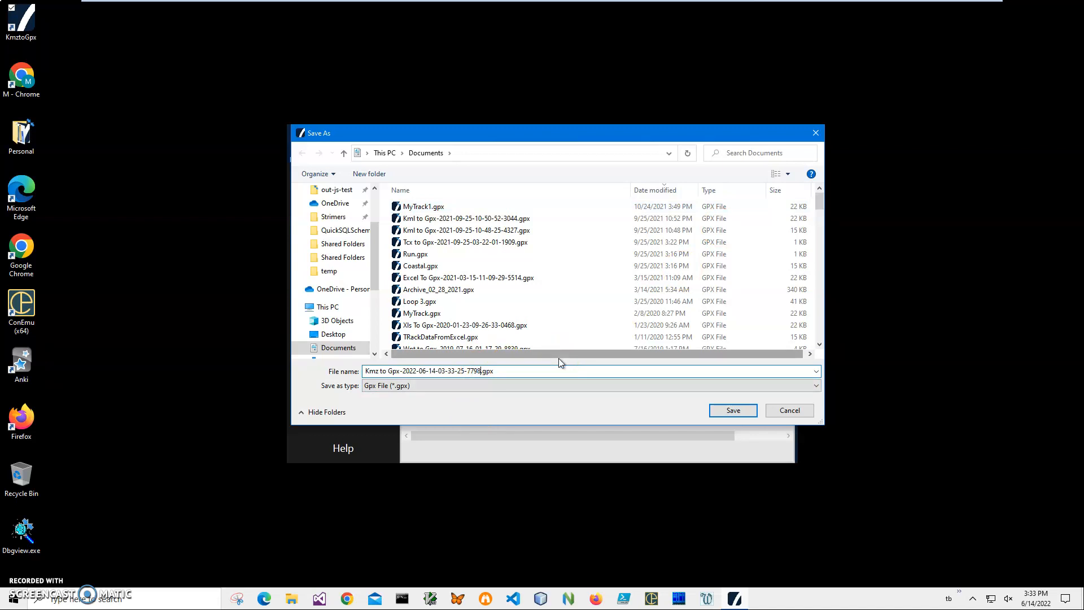
# - Strip the date stamp so the output saves as 'Kmz to Gpx.gpx' in Documents
pyautogui.doubleClick(431, 371)
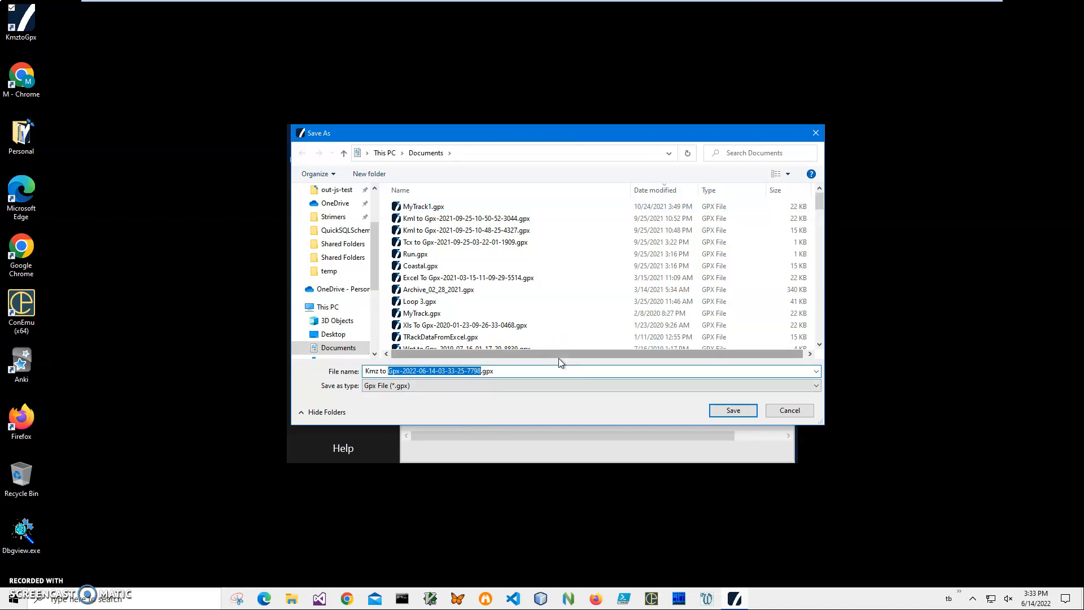
pyautogui.press('Delete')
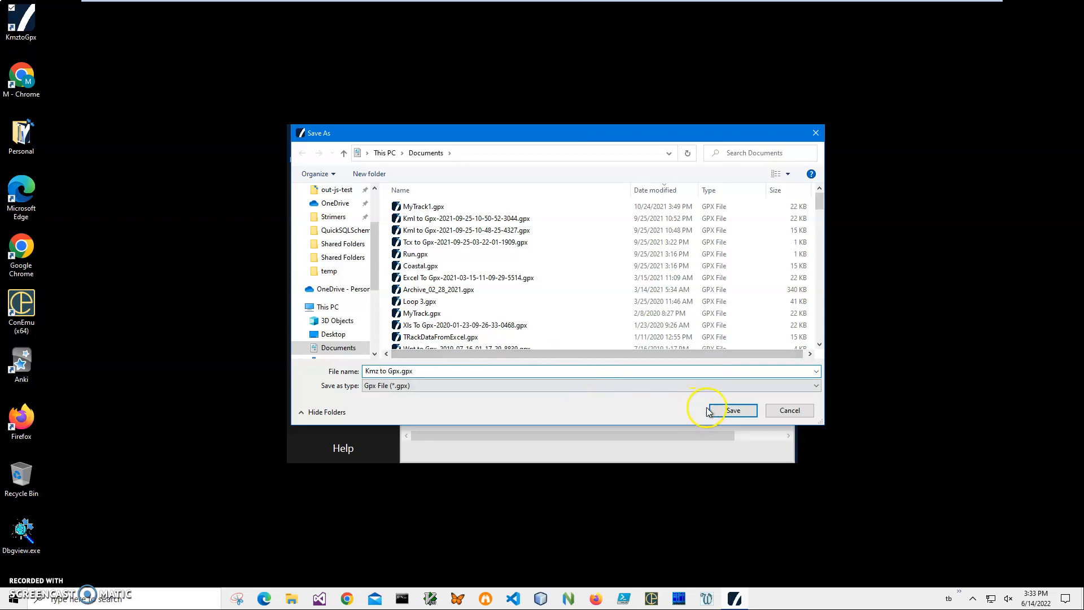
pyautogui.click(733, 411)
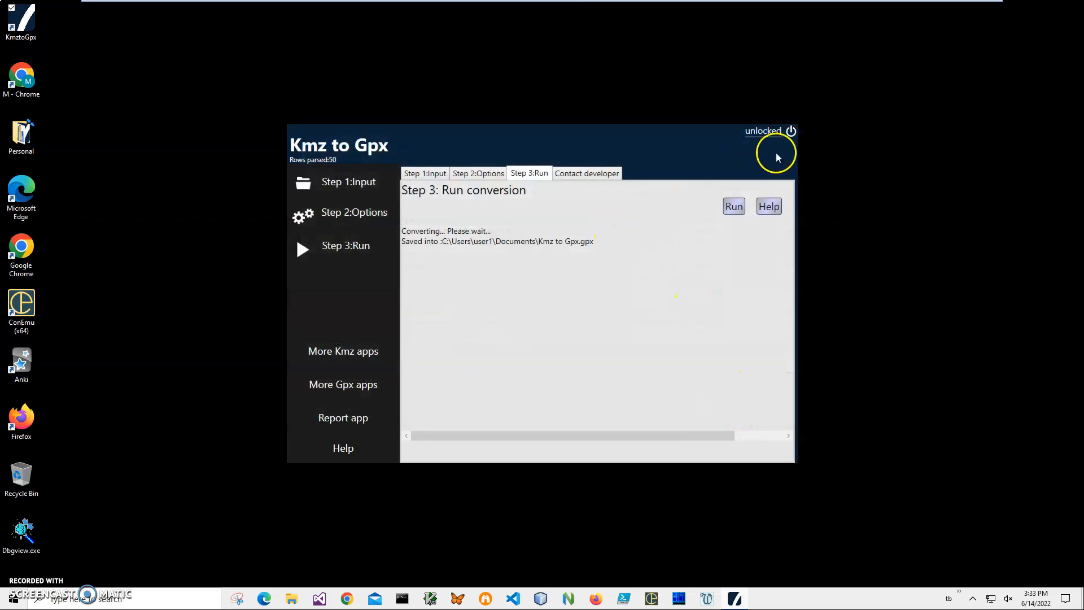
pyautogui.click(791, 131)
pyautogui.write('m')
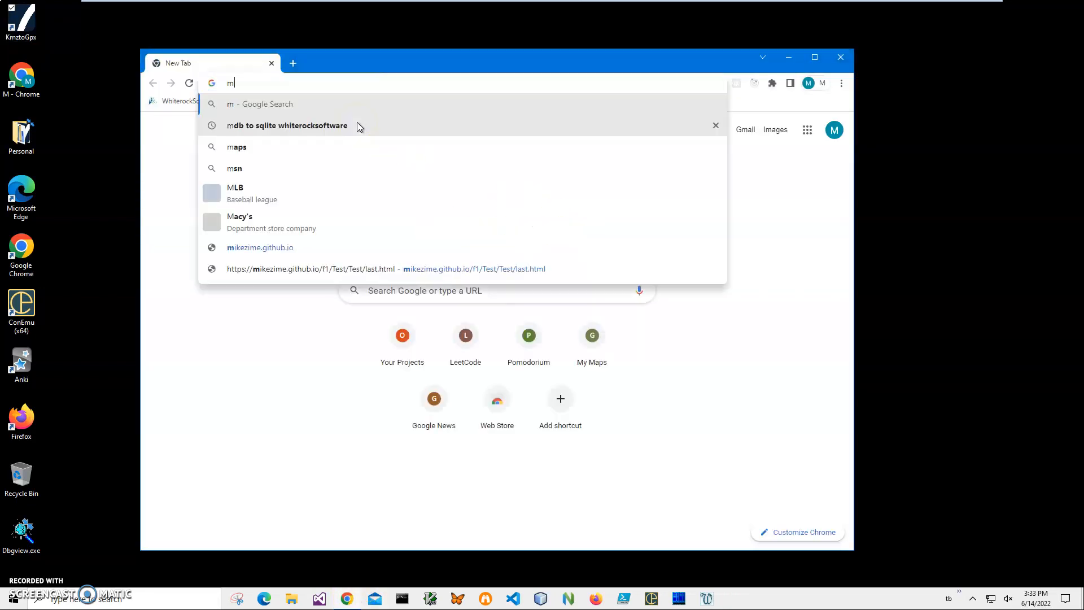
# - Delete the watermark.kml layer in My Maps and start an import into the untitled layer
pyautogui.write('ym')
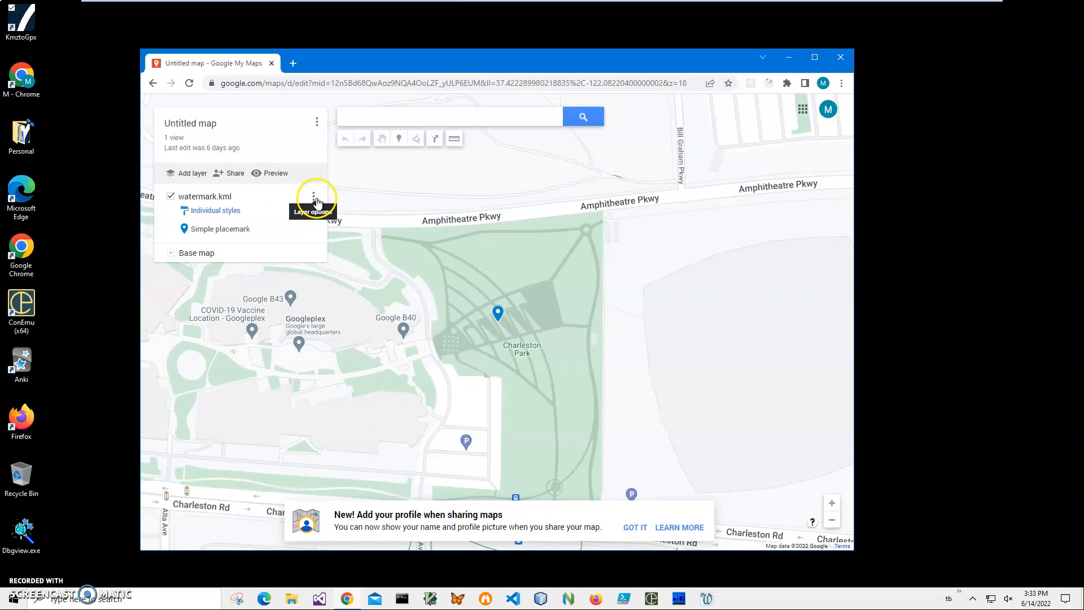
pyautogui.click(316, 201)
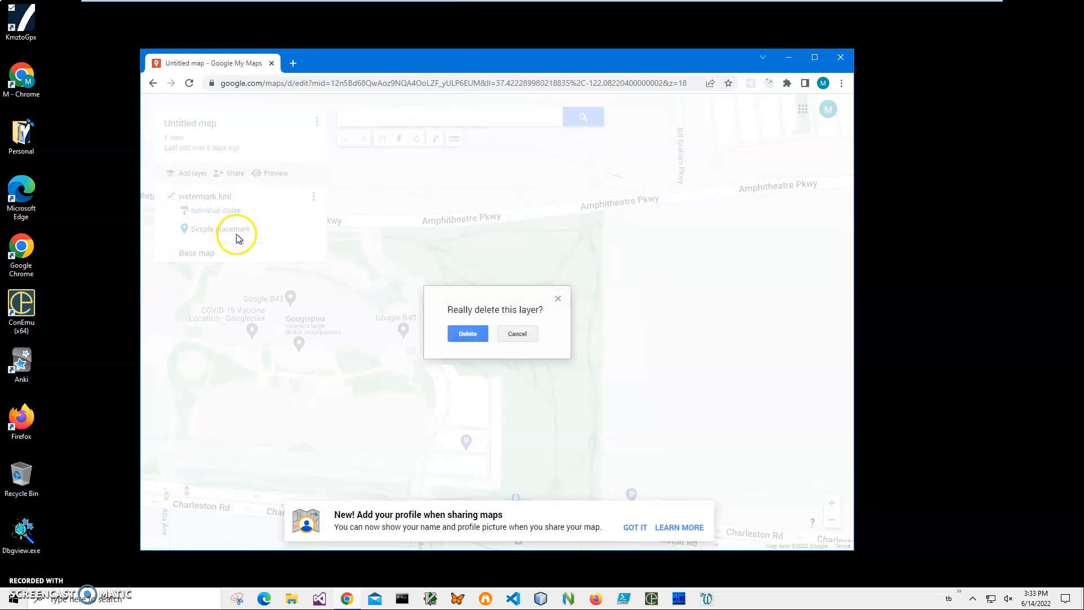
pyautogui.click(467, 333)
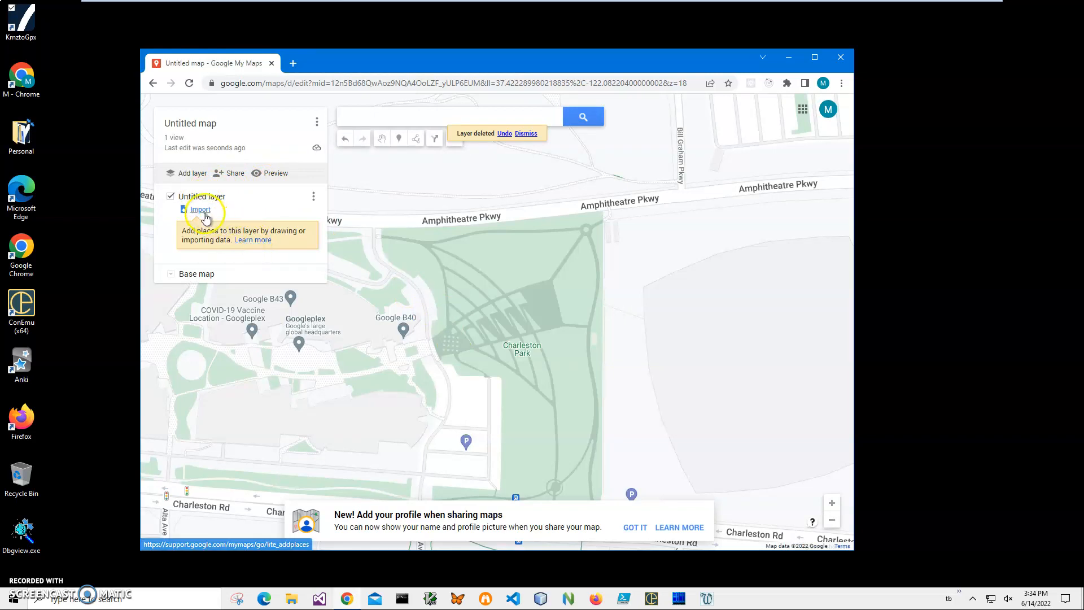
pyautogui.click(200, 209)
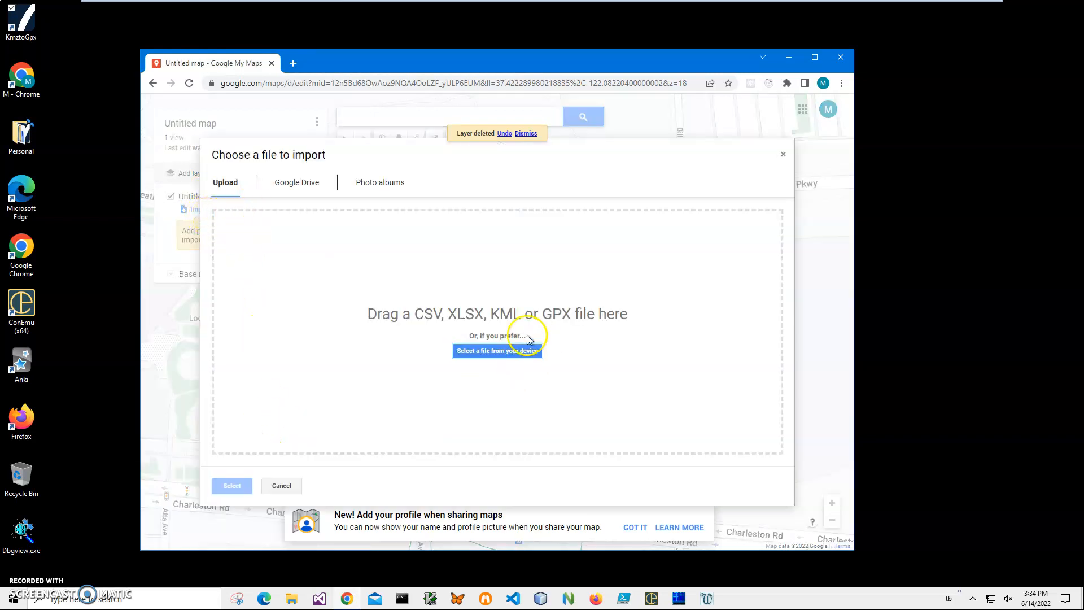
# - Import Kmz to Gpx.gpx from the device so the MyTrack route appears, then minimize Chrome
pyautogui.click(497, 350)
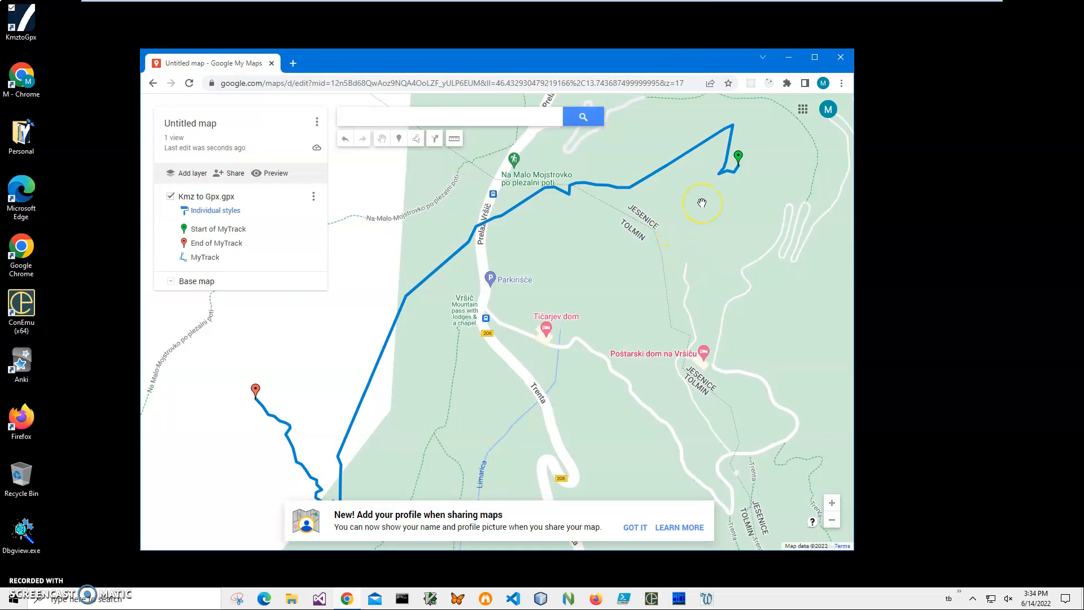
pyautogui.moveTo(739, 170)
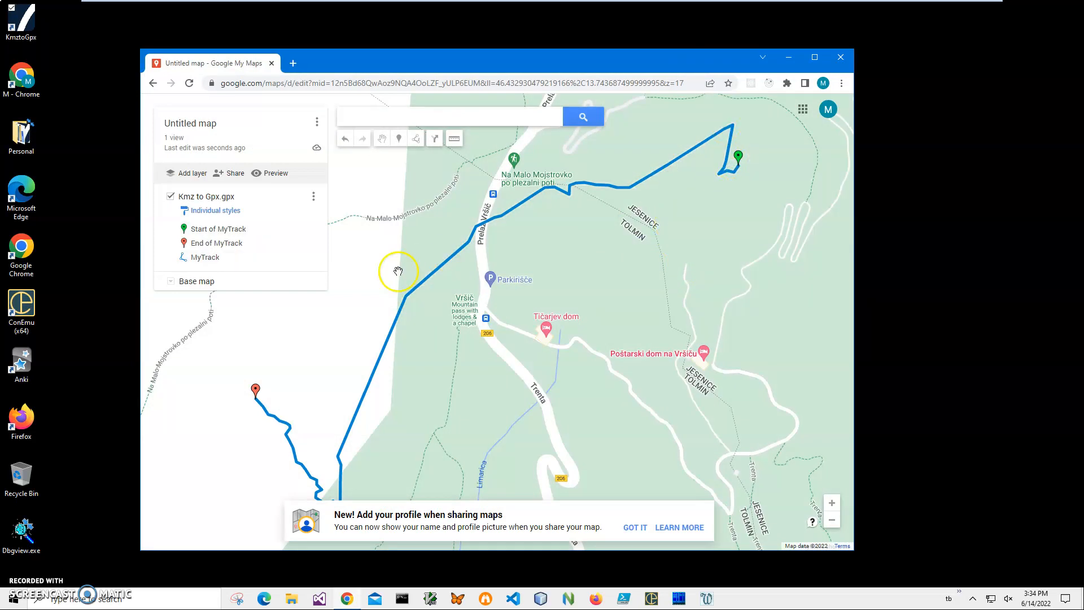
pyautogui.moveTo(388, 455)
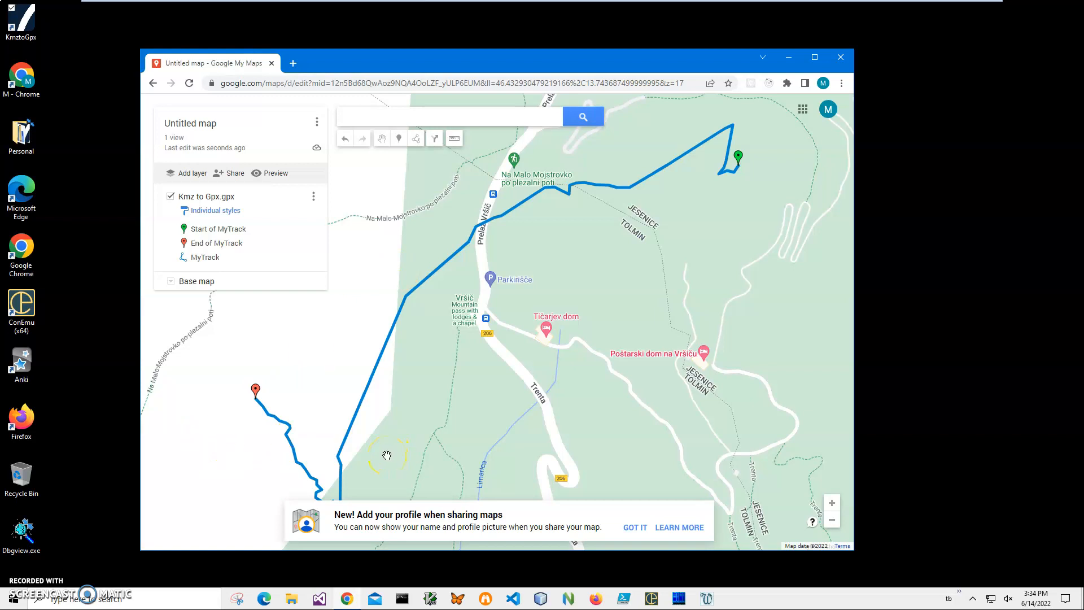
pyautogui.moveTo(833, 74)
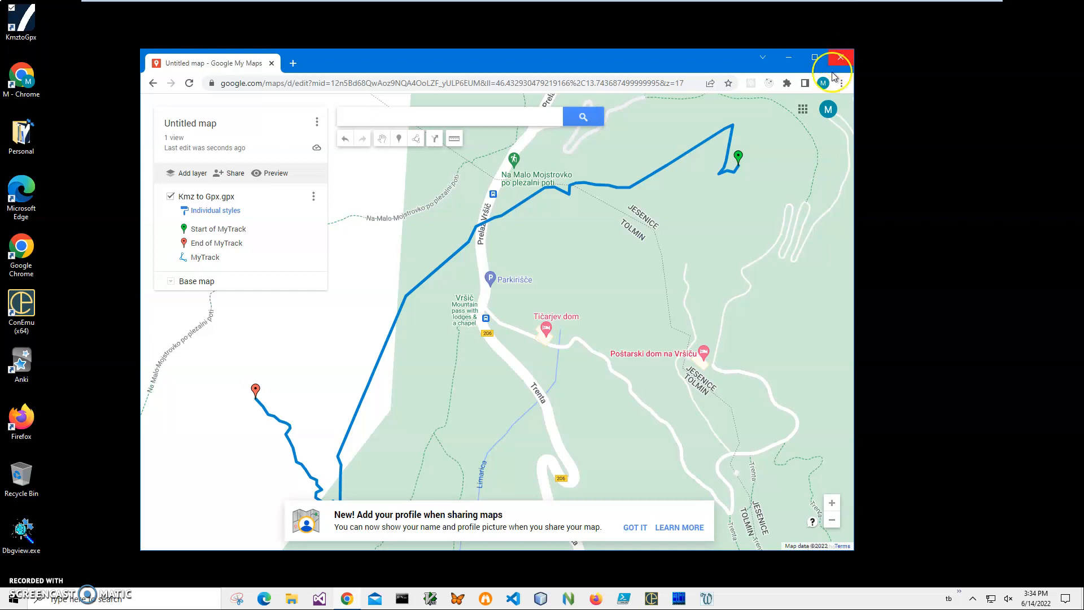
pyautogui.click(291, 598)
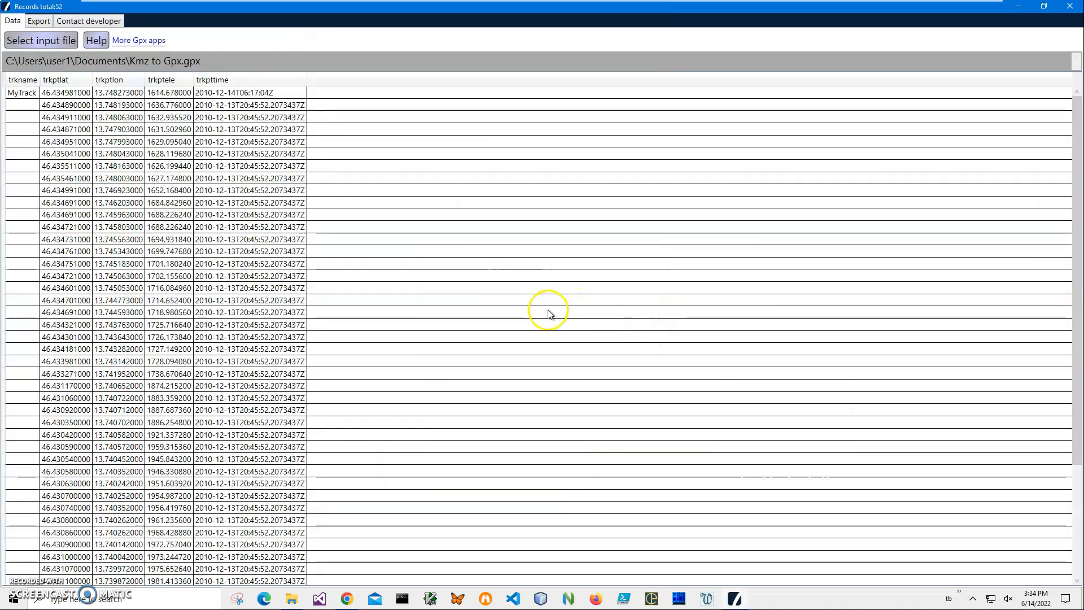
pyautogui.moveTo(564, 288)
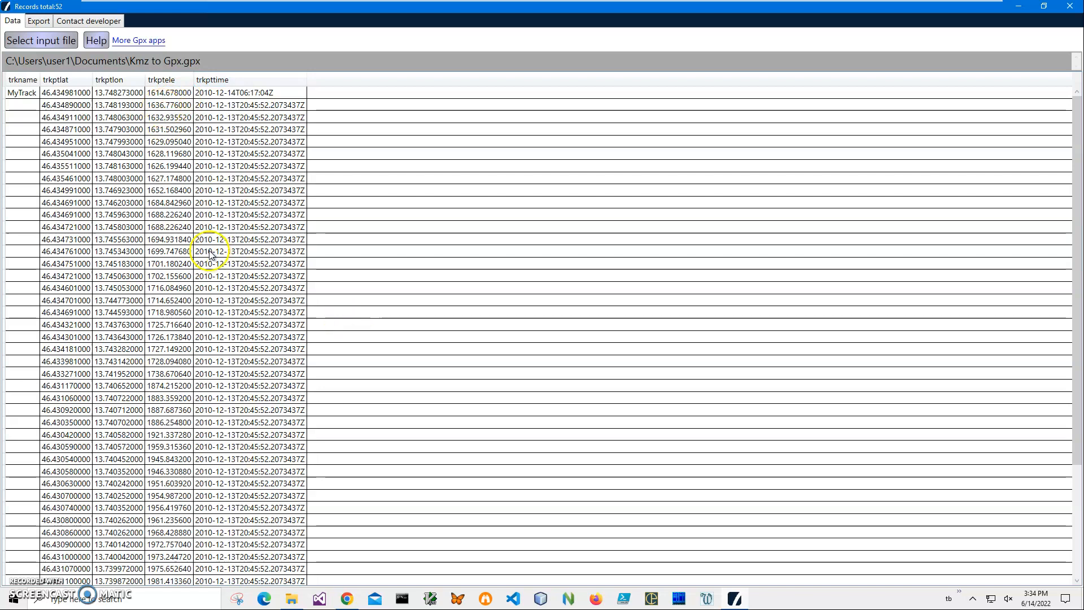
pyautogui.moveTo(63, 110)
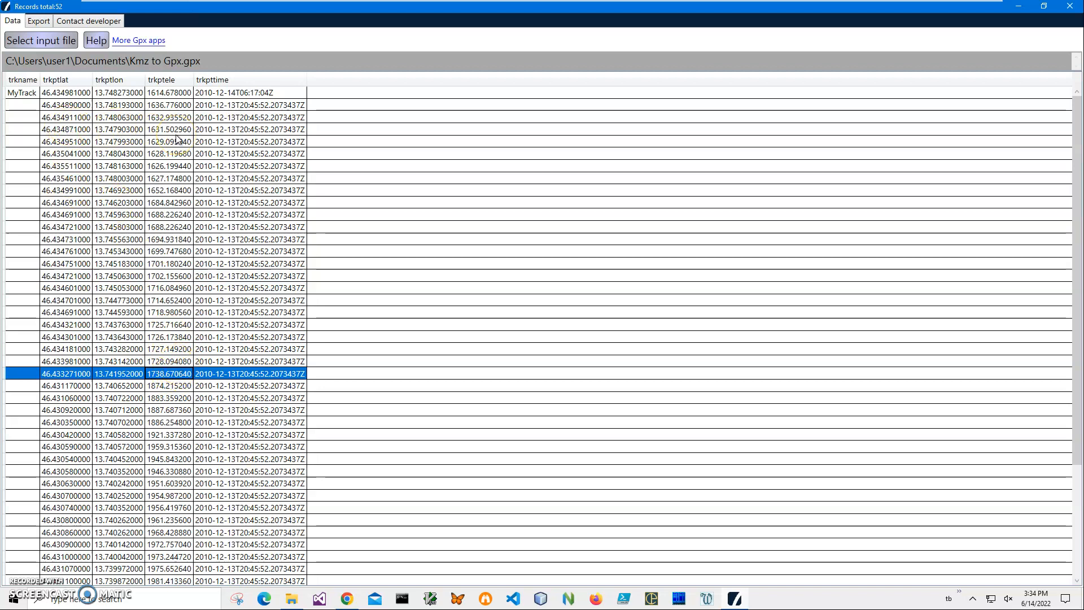
pyautogui.moveTo(1050, 17)
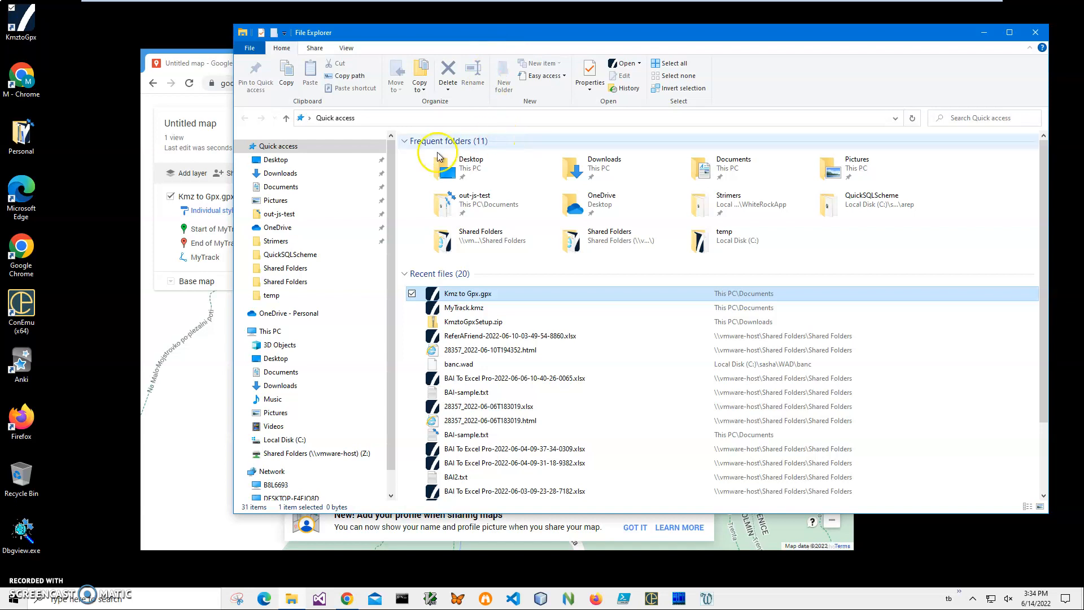
pyautogui.moveTo(189, 529)
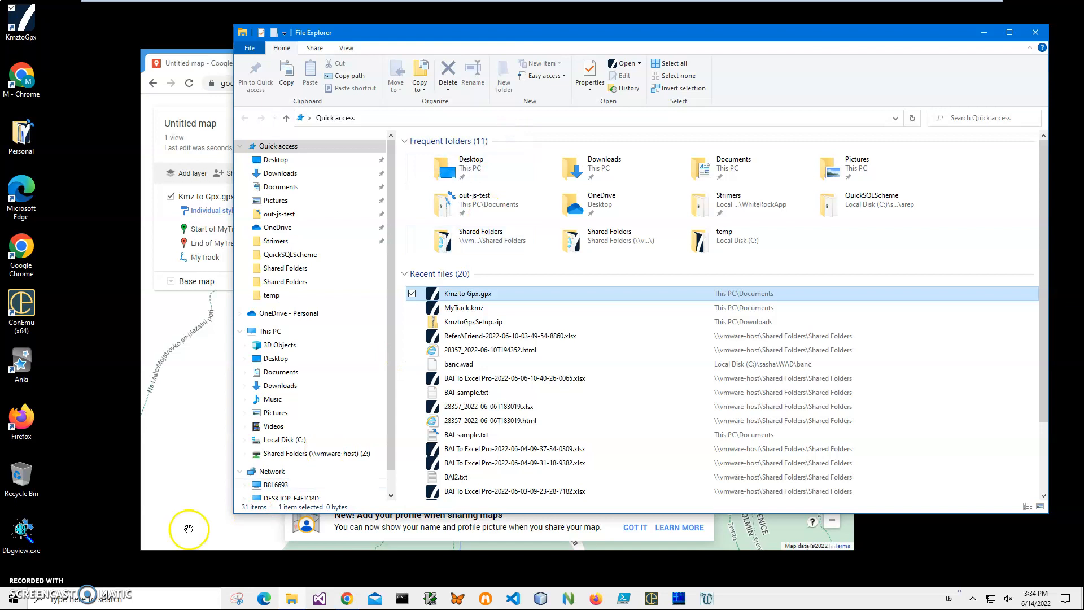